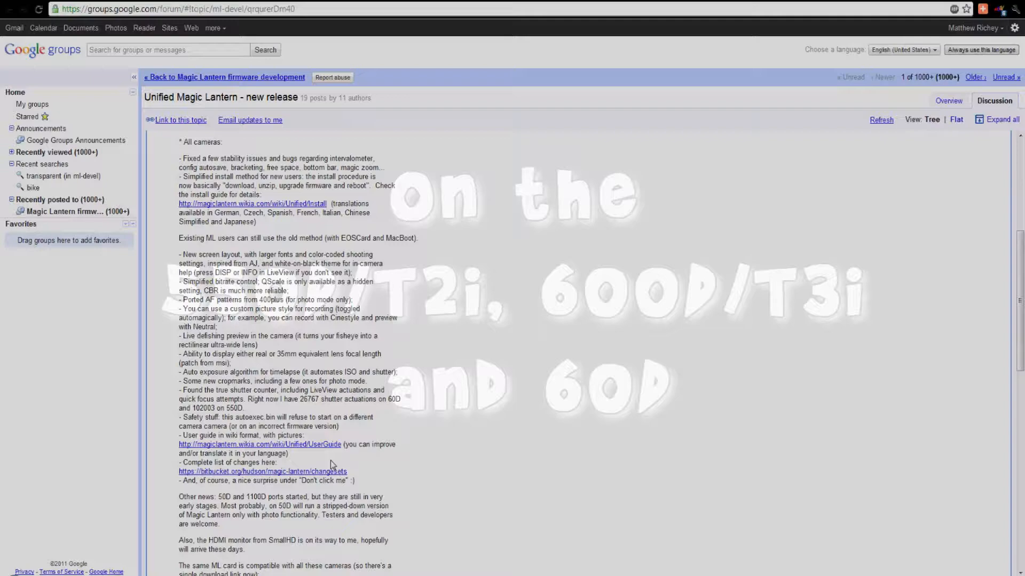
Step: Save the magiclantern firmware zip (550D, 60D, 600D) to the Desktop and open it
scroll(down, 3)
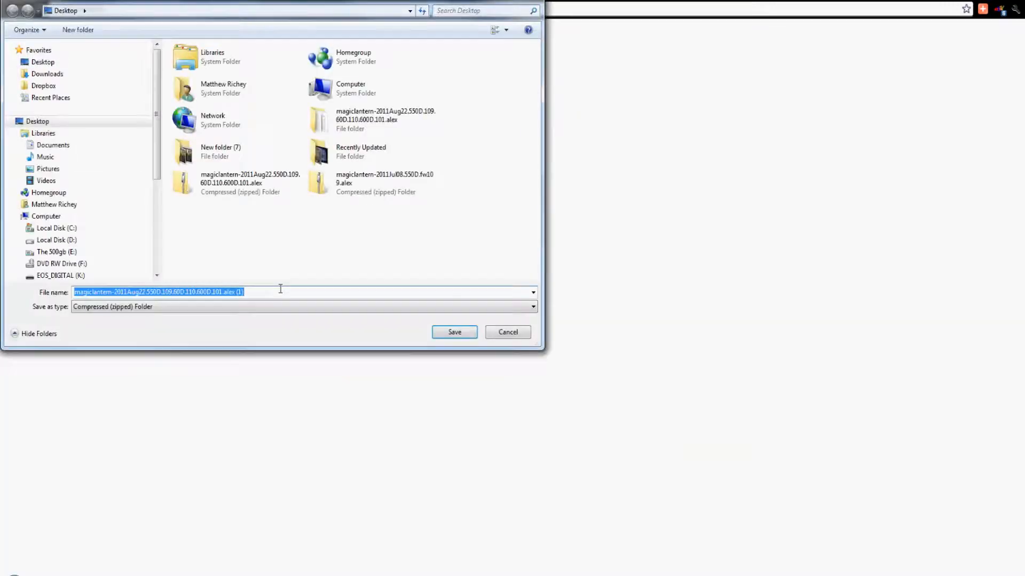
click(454, 332)
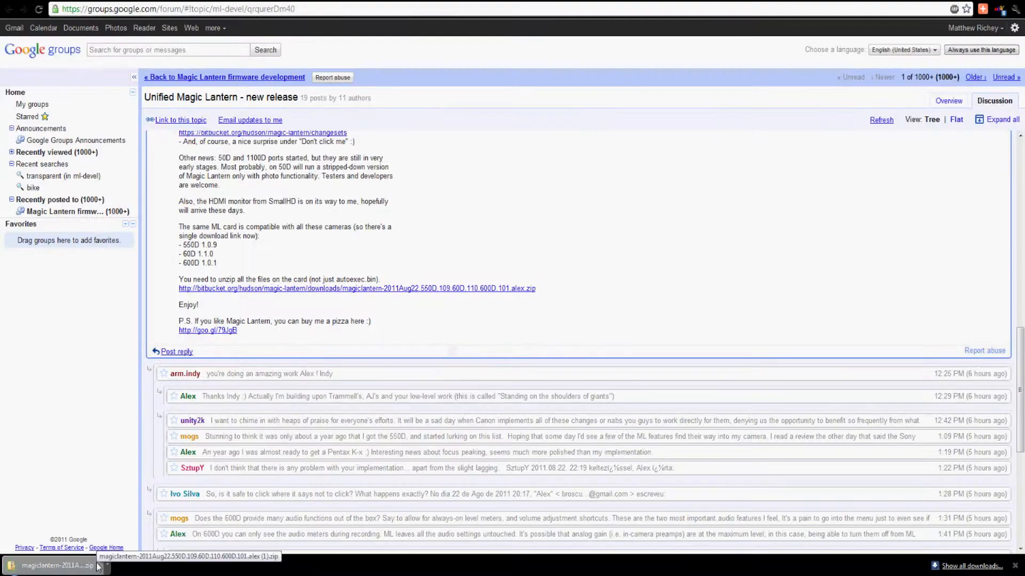
click(51, 567)
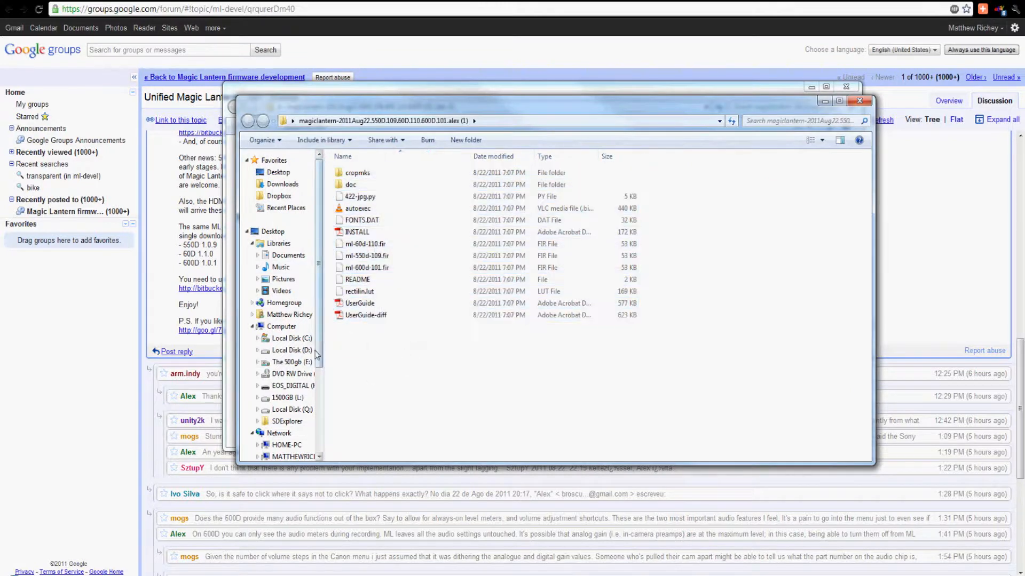
Step: Open the EOS_DIGITAL camera card in Windows Explorer
click(290, 385)
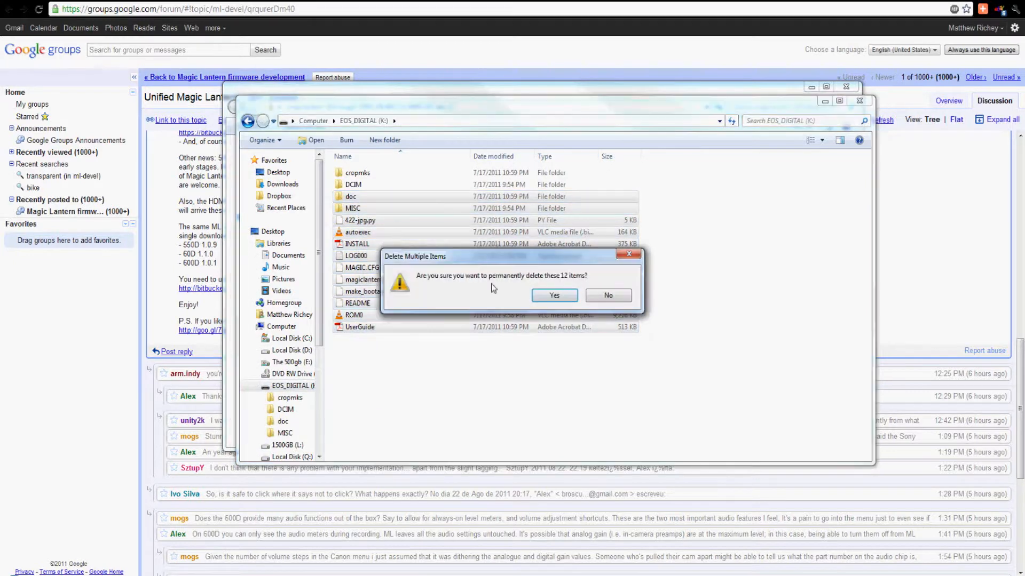
Step: Confirm permanently deleting the 12 old items from EOS_DIGITAL, keeping DCIM
click(554, 295)
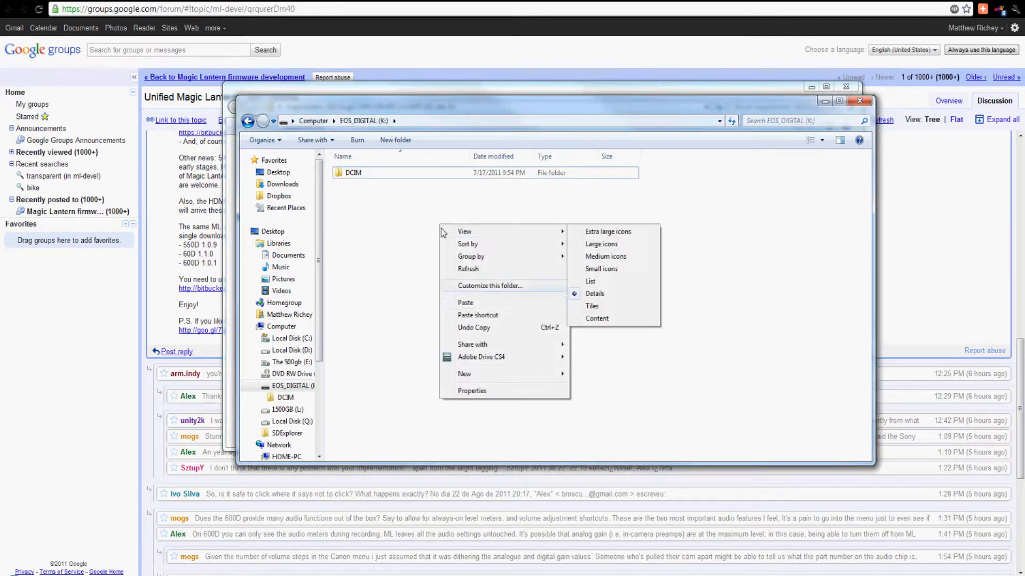
Step: Paste the 137 Magic Lantern items onto the EOS_DIGITAL card
click(464, 303)
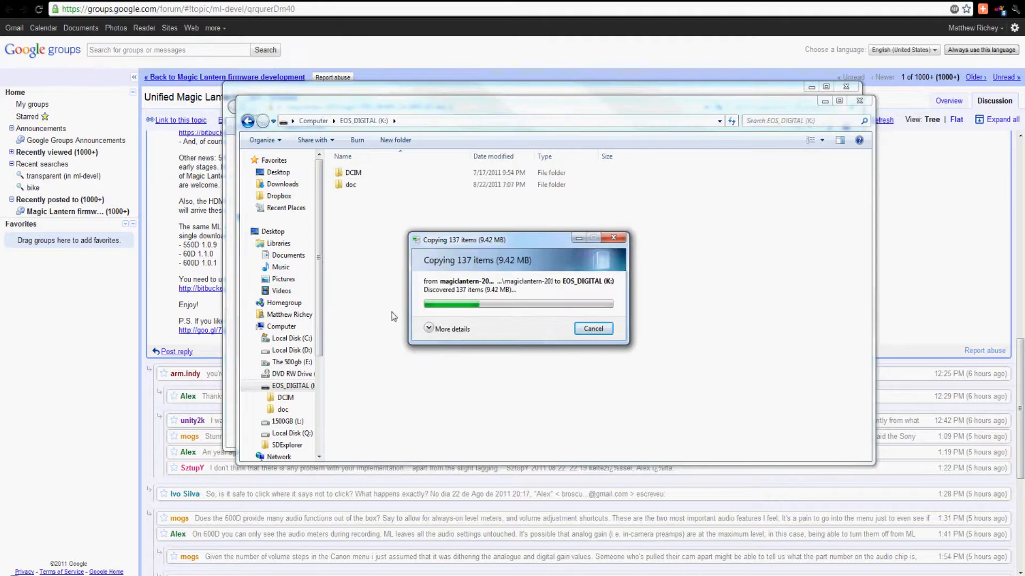
mouse_move(402, 315)
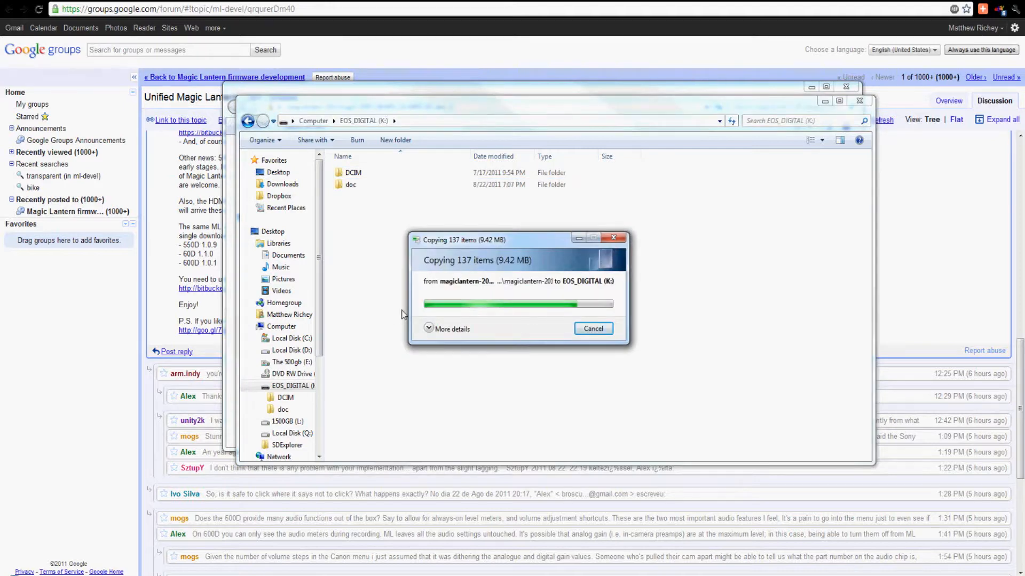